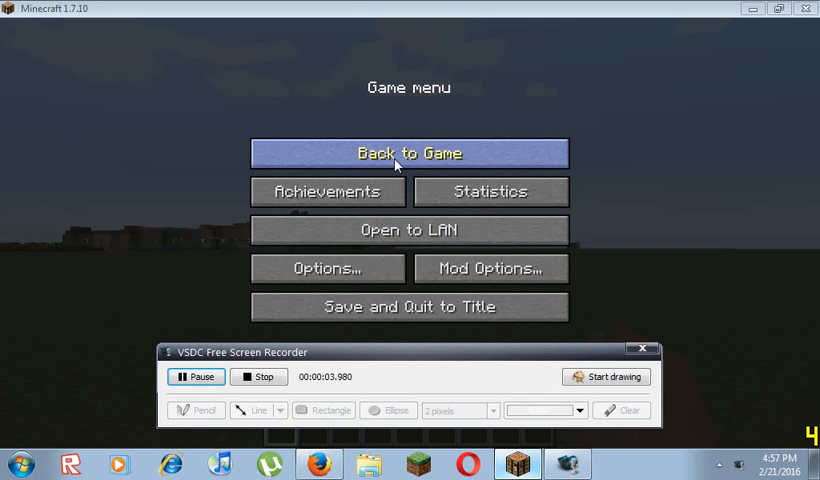
# Step: Resume the world from the Game menu via Back to Game
pyautogui.click(408, 152)
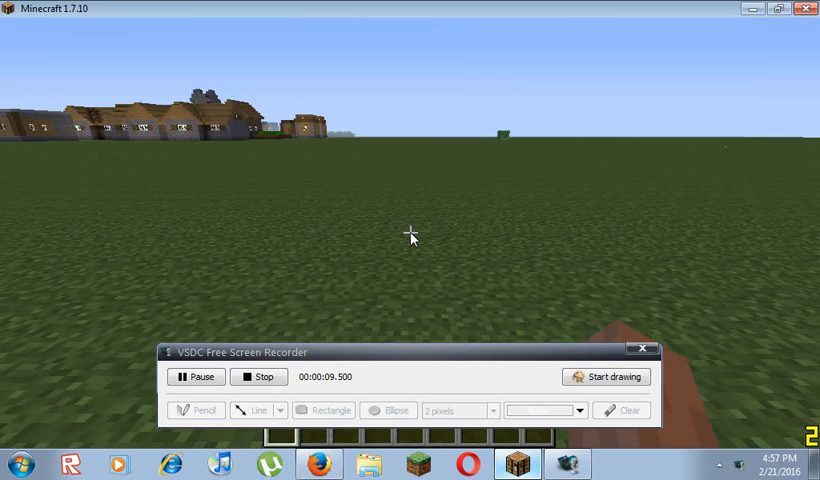
pyautogui.moveTo(540, 188)
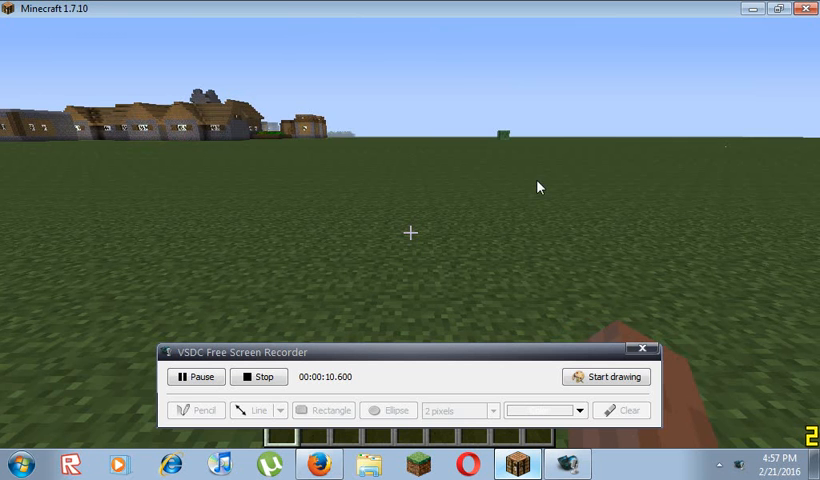
# Step: Move the 3D Maneuvering Gear, Gas Canisters and blades from the Combat tab into the hotbar, then show the item search
pyautogui.press('e')
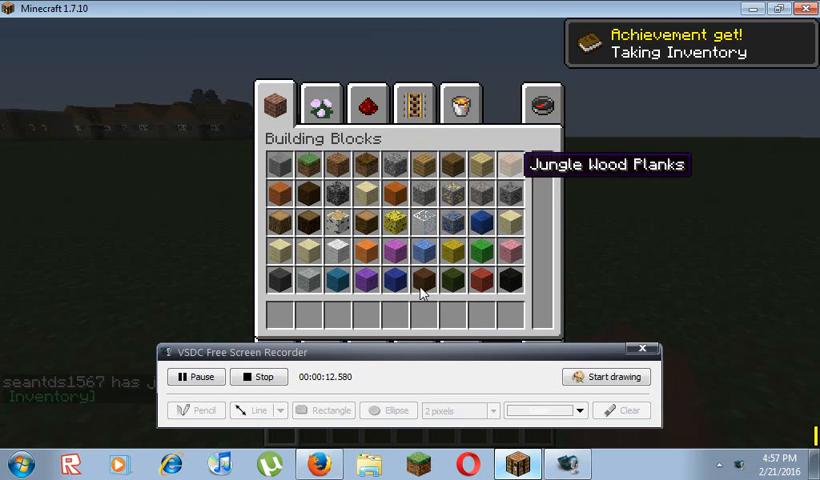
pyautogui.moveTo(376, 340)
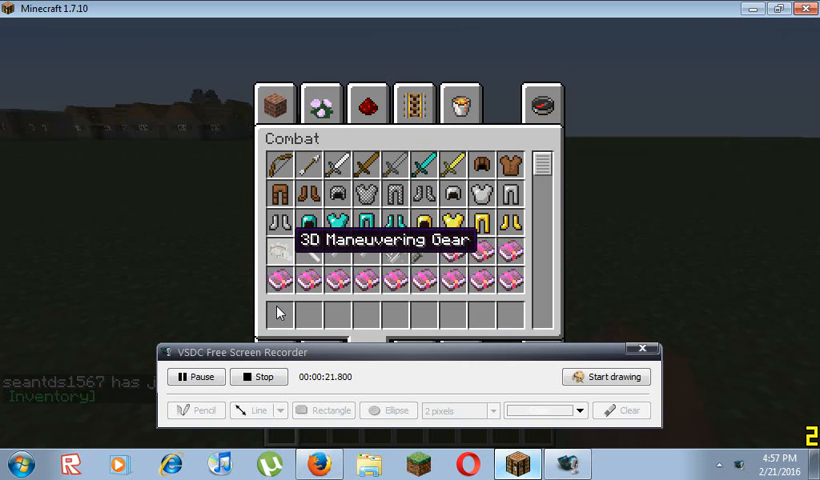
pyautogui.moveTo(276, 316)
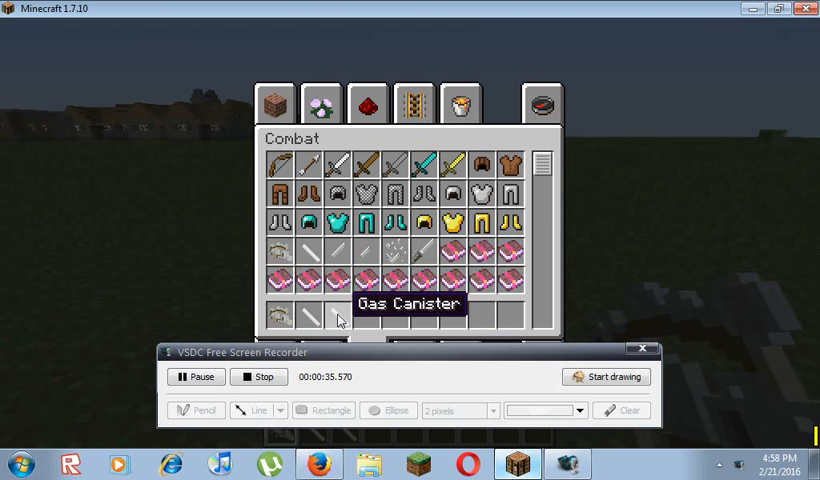
pyautogui.moveTo(420, 252)
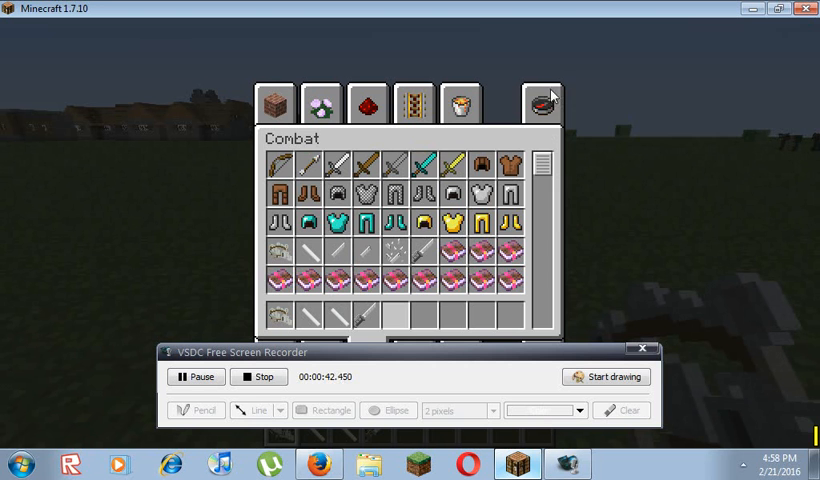
pyautogui.click(540, 102)
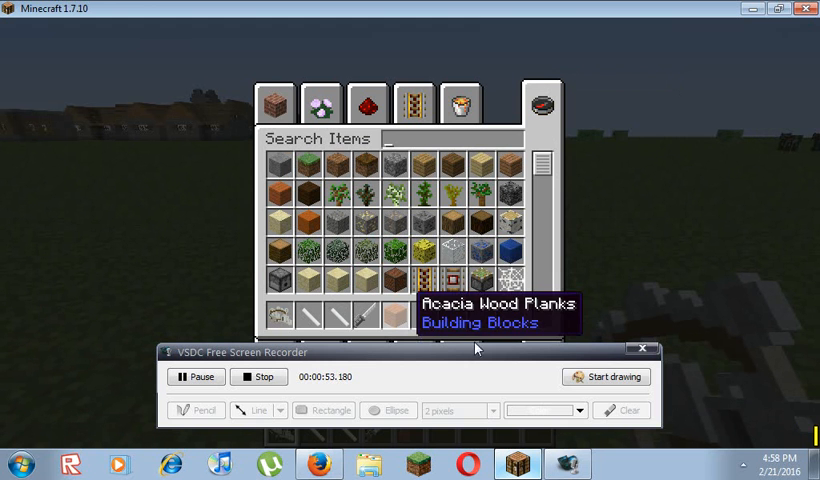
pyautogui.click(608, 376)
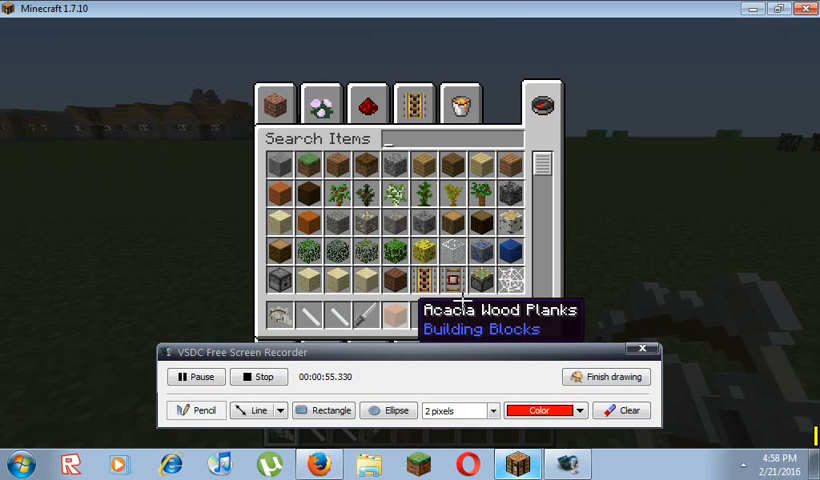
pyautogui.moveTo(400, 284); pyautogui.dragTo(484, 260)
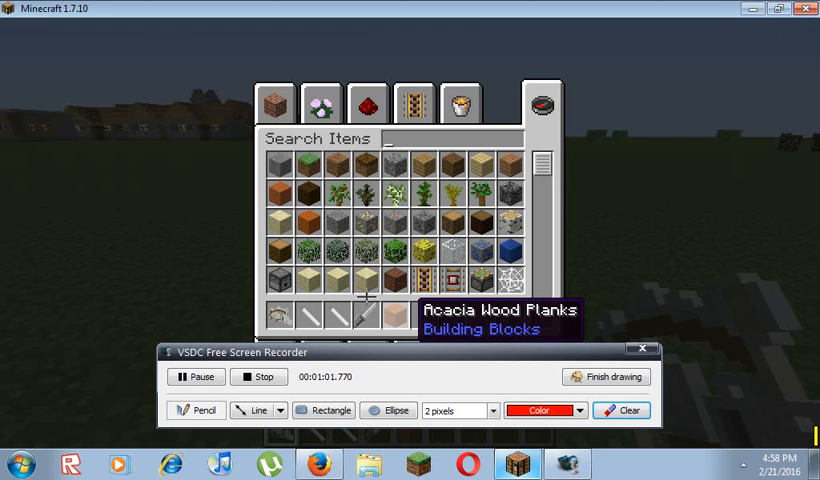
pyautogui.moveTo(290, 310); pyautogui.dragTo(232, 272)
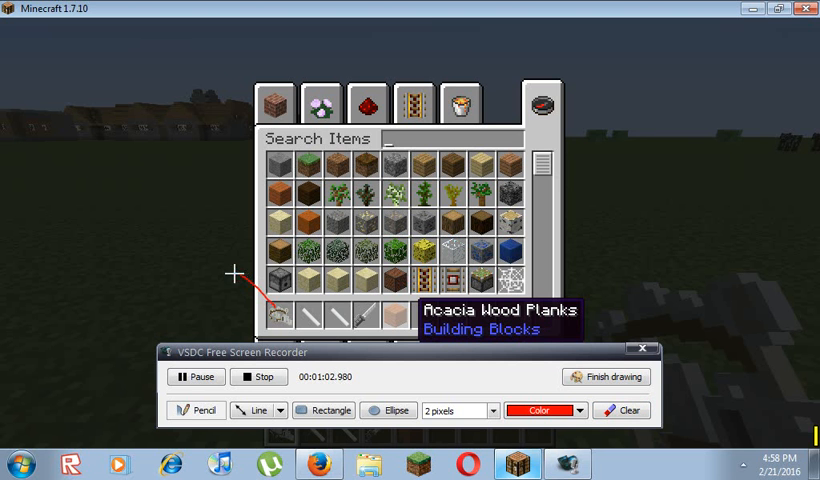
pyautogui.moveTo(204, 256)
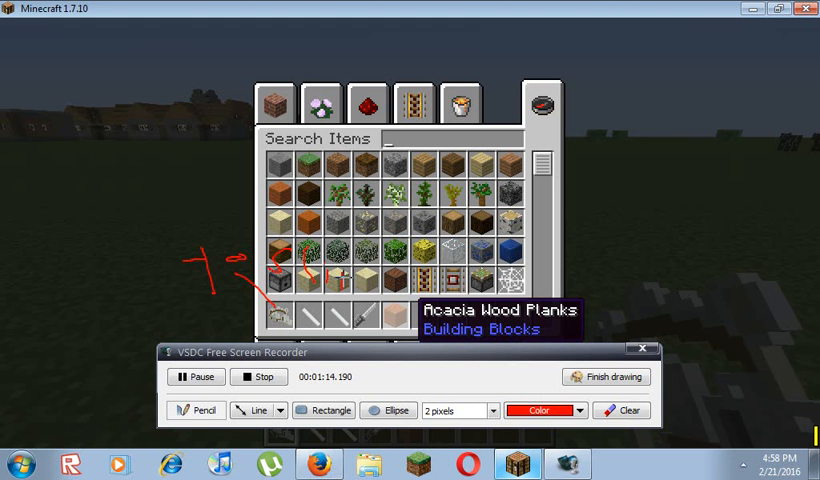
pyautogui.moveTo(340, 276); pyautogui.dragTo(380, 270)
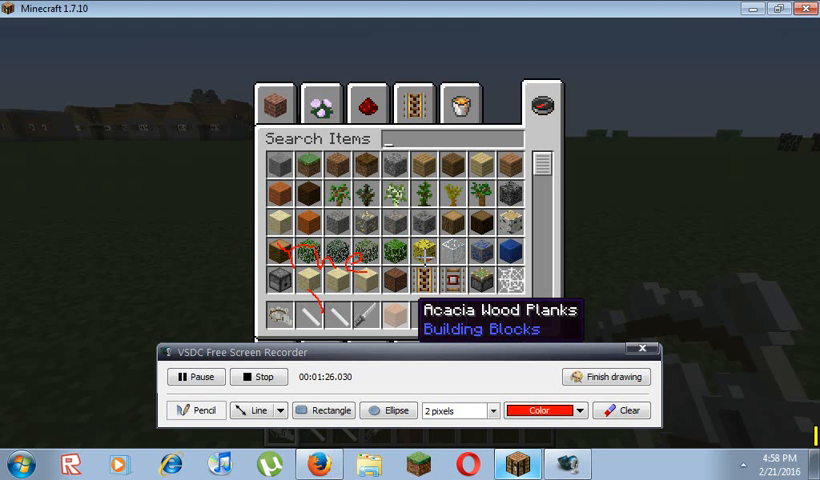
pyautogui.moveTo(418, 258); pyautogui.dragTo(424, 290)
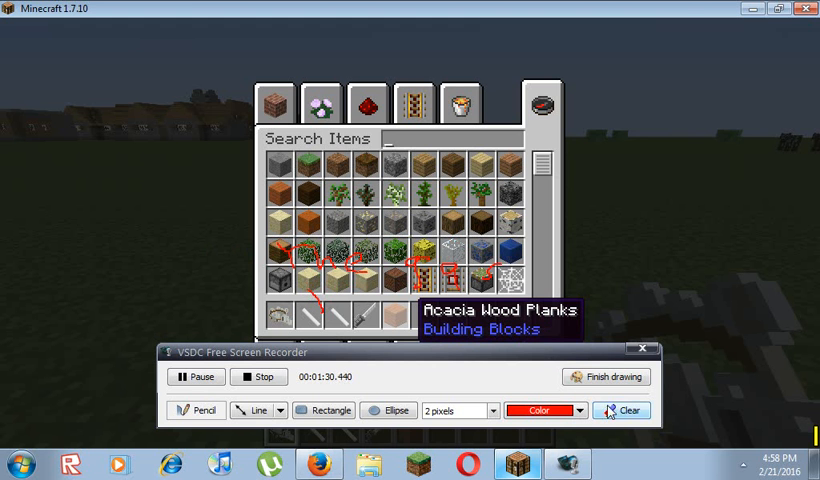
pyautogui.click(620, 410)
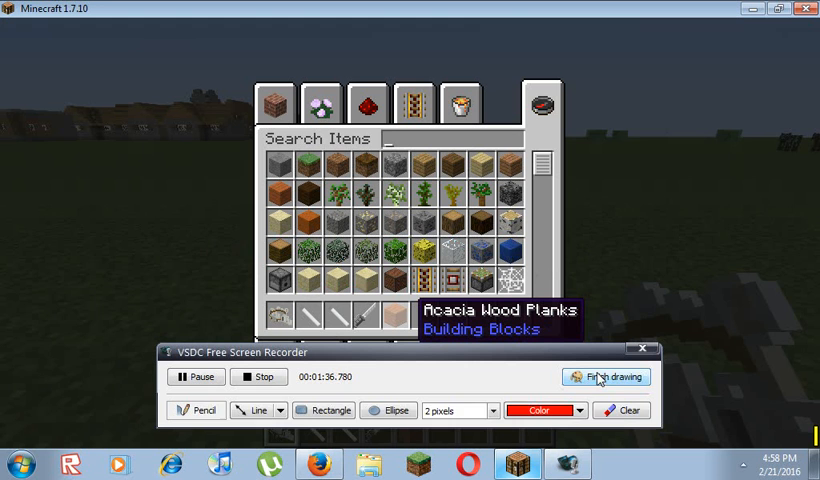
pyautogui.click(606, 376)
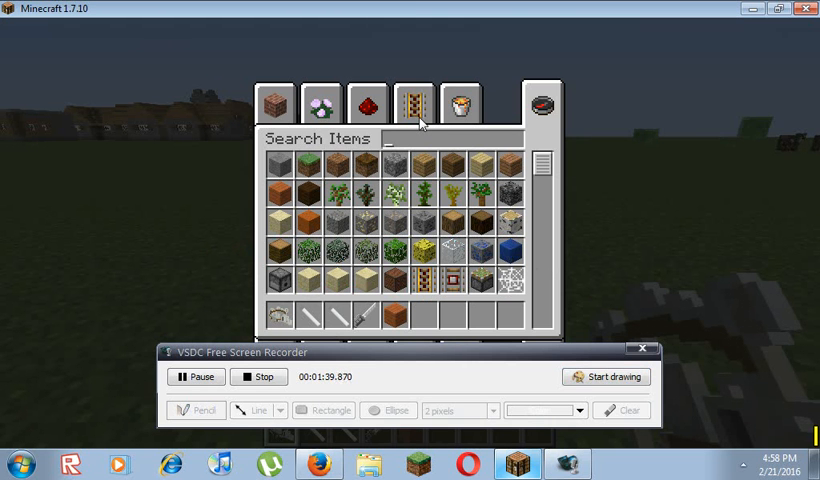
# Step: Equip the 3D Maneuvering Gear in the character slot via the Transportation and survival tabs and view the gear's own inventory
pyautogui.click(412, 102)
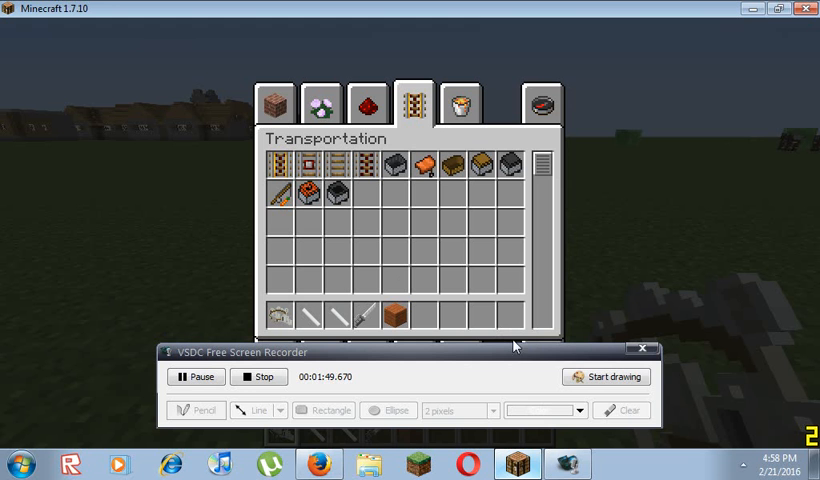
pyautogui.moveTo(532, 348)
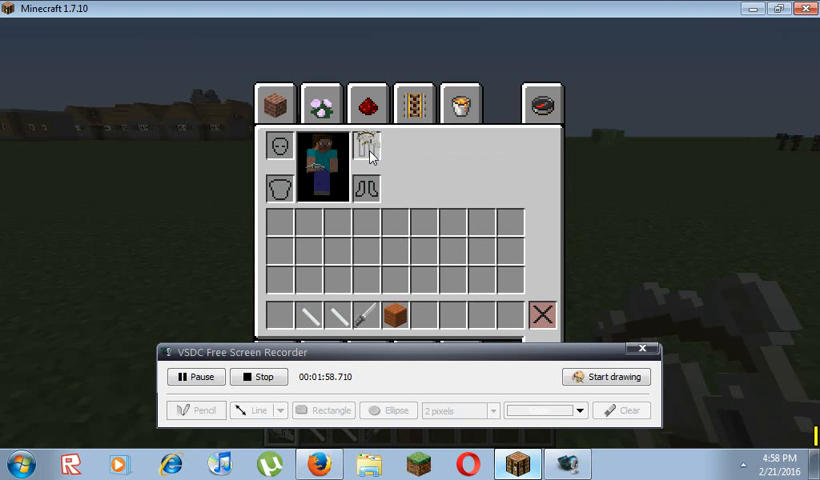
pyautogui.moveTo(368, 152)
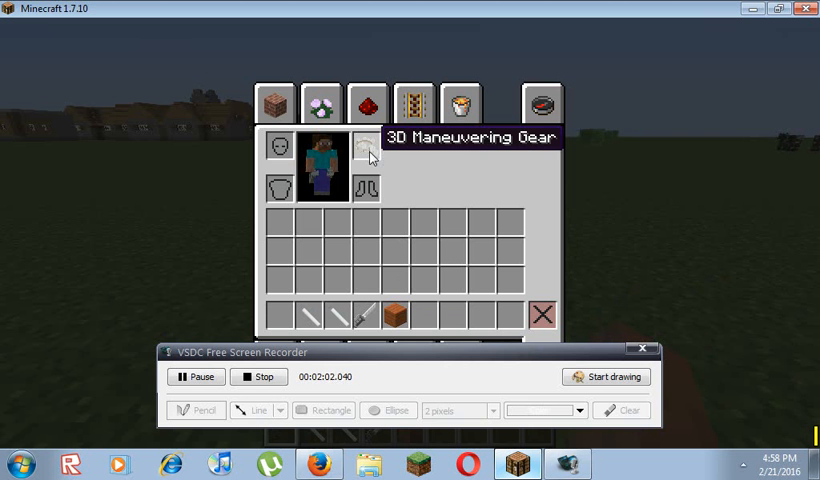
pyautogui.press('Escape')
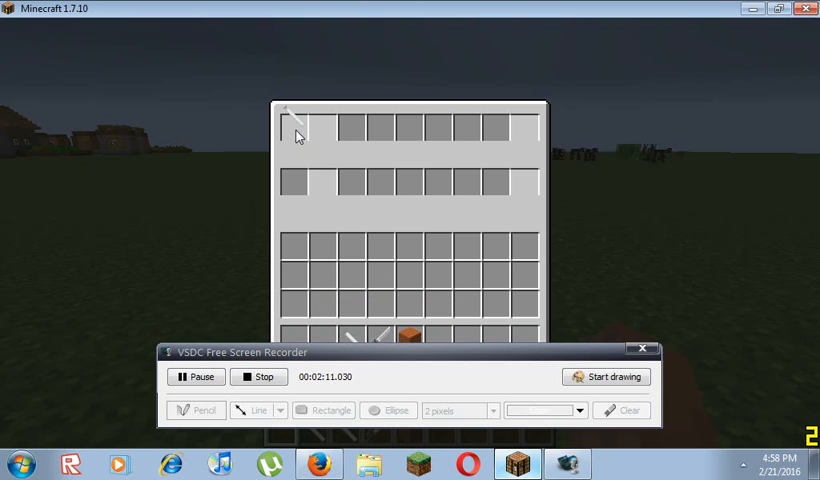
pyautogui.moveTo(350, 340)
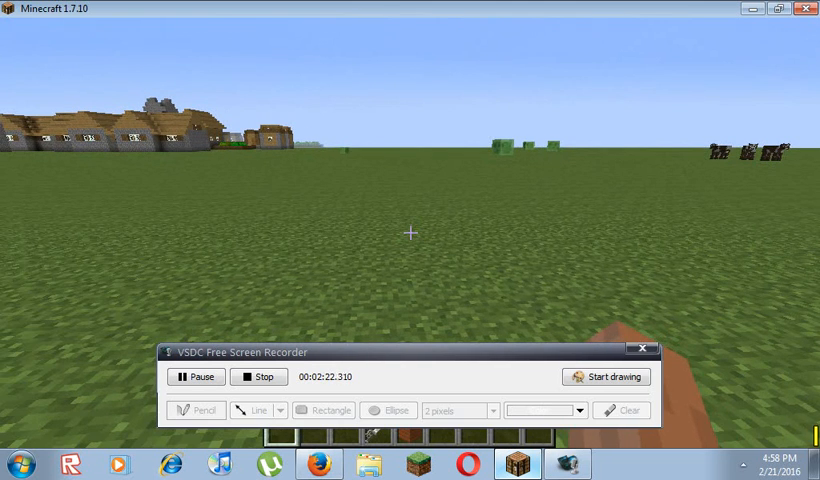
pyautogui.press('Escape')
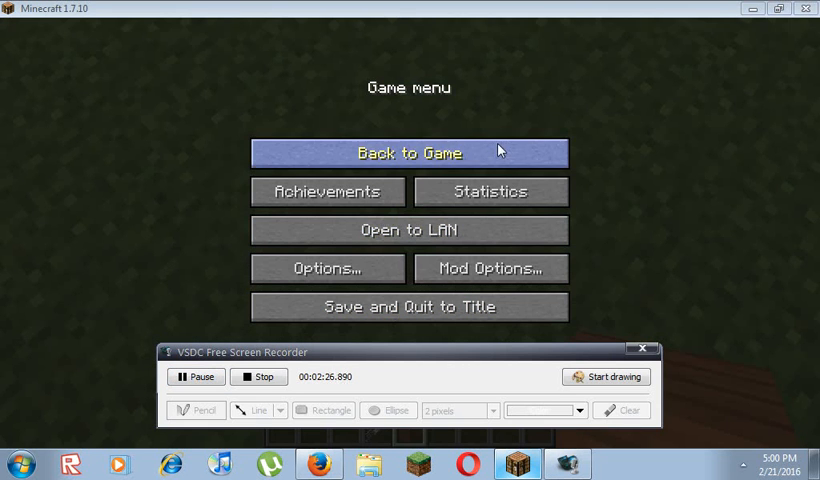
pyautogui.click(408, 152)
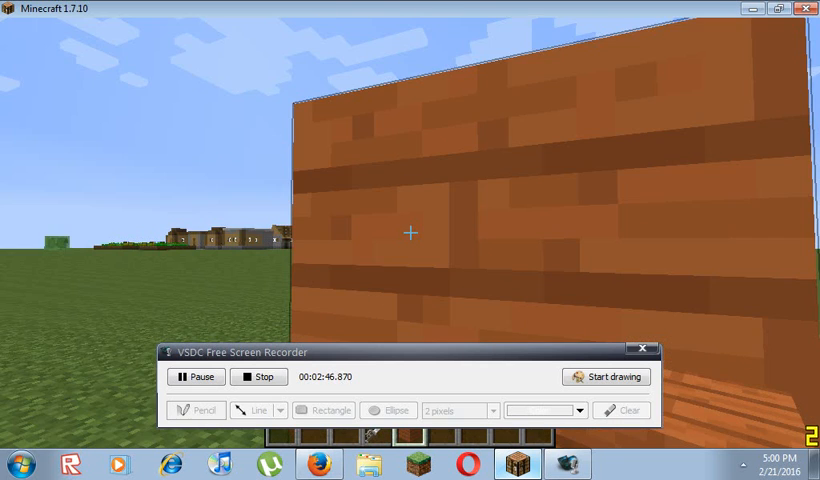
pyautogui.moveTo(410, 230)
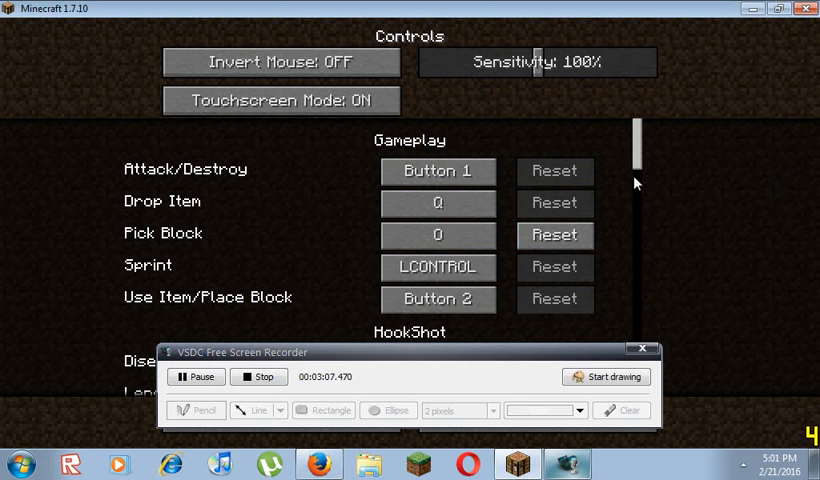
pyautogui.moveTo(638, 202)
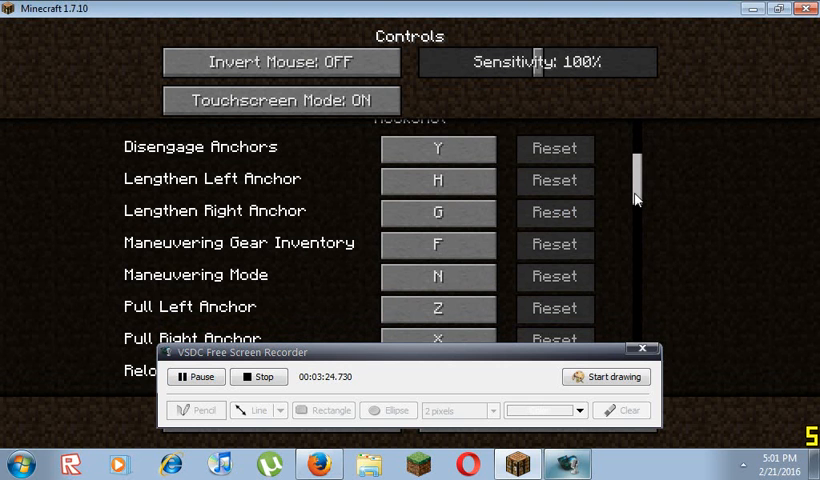
# Step: Scroll through the Controls list to the HookShot maneuvering-gear key bindings
pyautogui.scroll(-3)
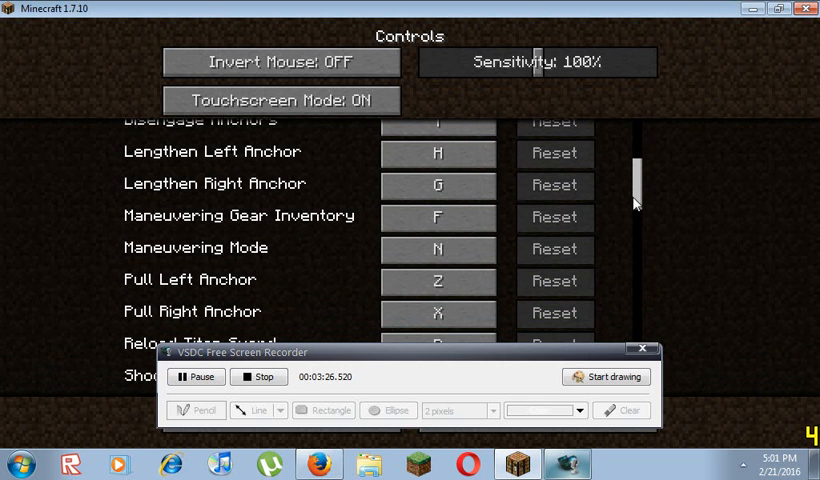
pyautogui.scroll(-3)
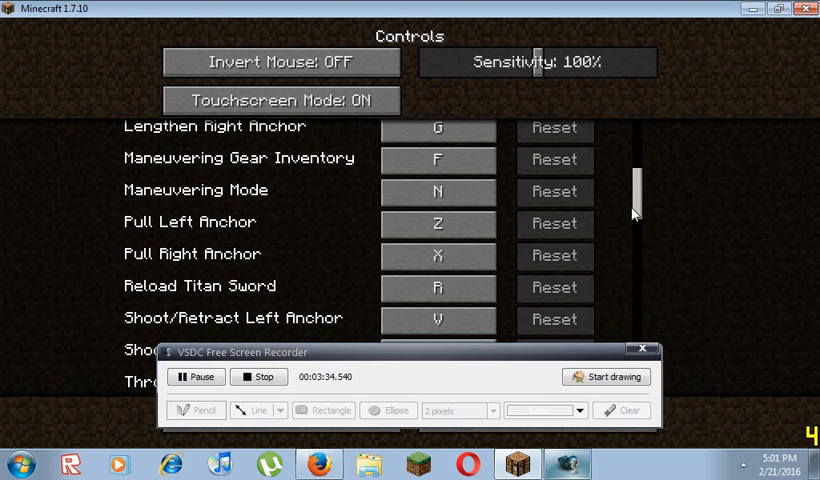
pyautogui.scroll(-3)
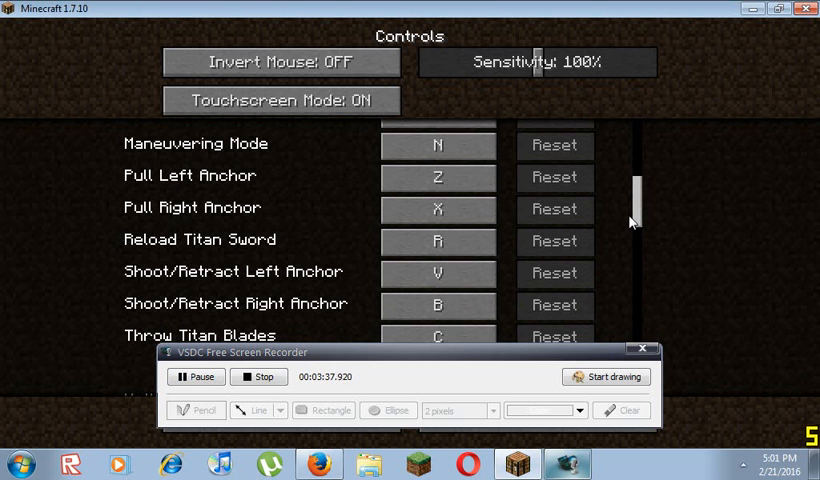
pyautogui.scroll(-3)
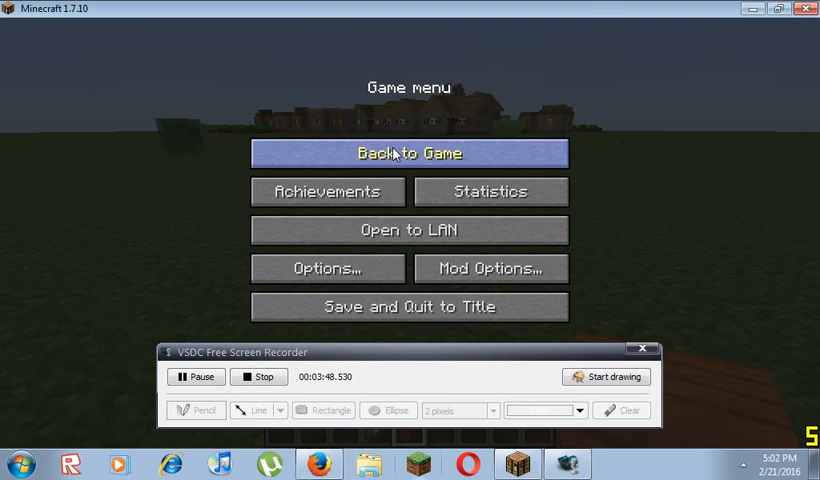
# Step: Return to the world holding a blade, with a brief pause and resume in between
pyautogui.click(406, 152)
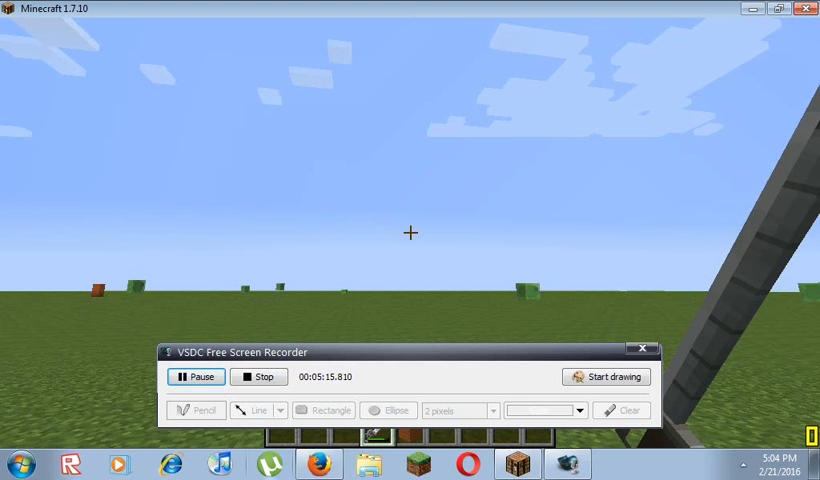
pyautogui.press('Escape')
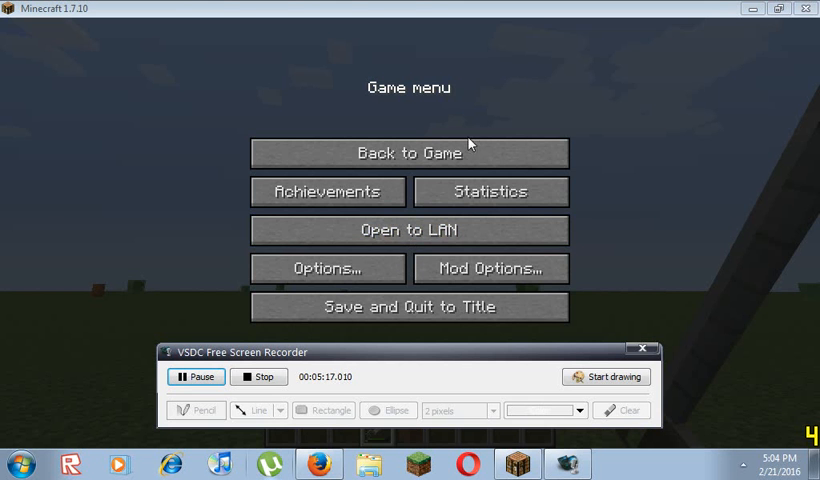
pyautogui.click(408, 152)
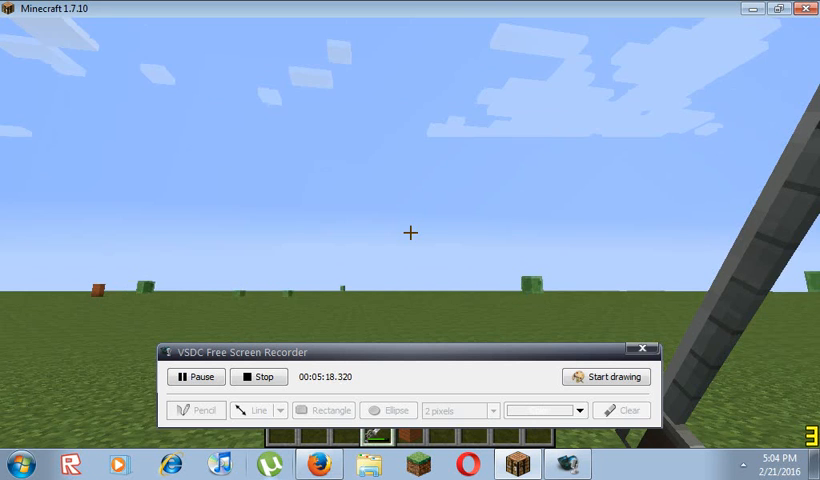